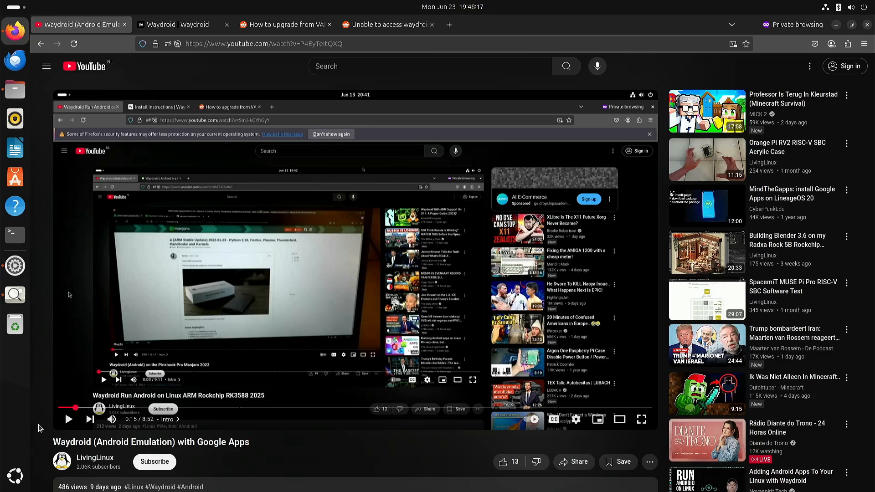
mouse_move(41, 409)
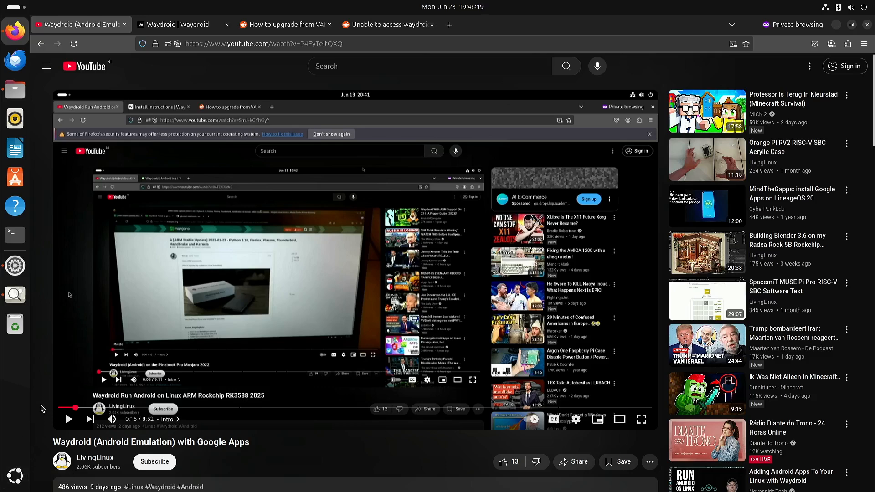
Scroll through the system specs, then close the System Details dialog and the Settings window.
scroll("down", 3)
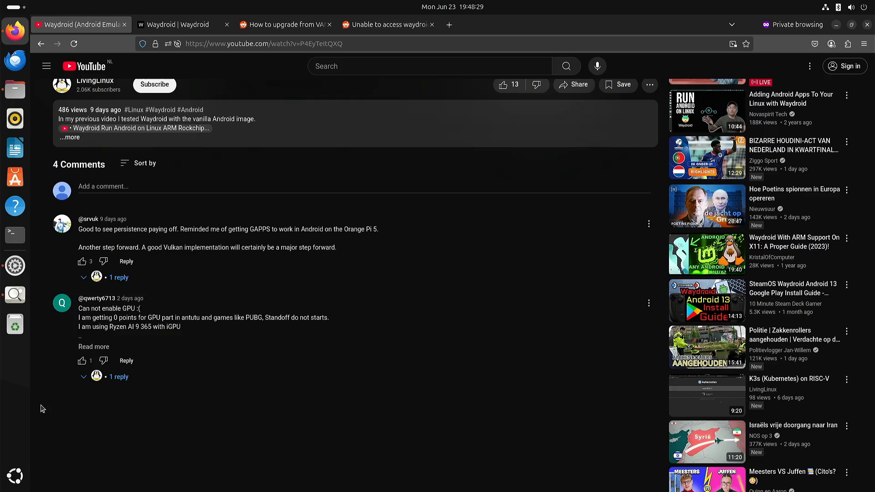
scroll("down", 3)
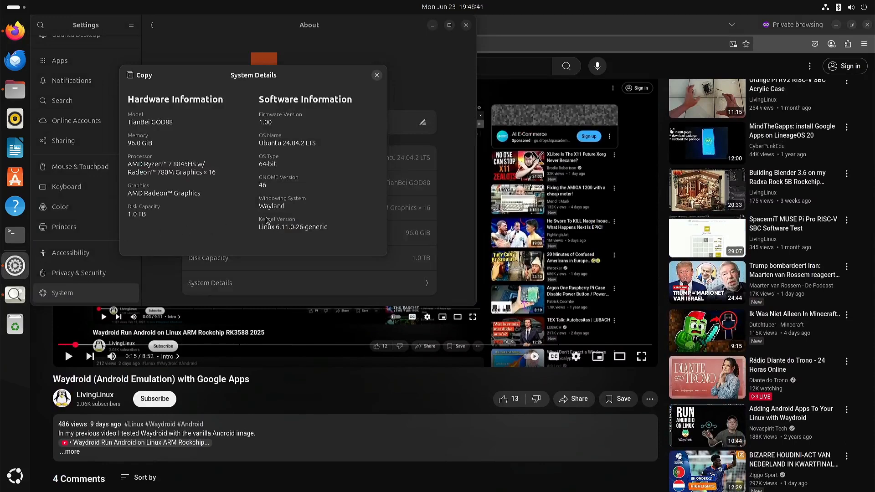
mouse_move(347, 183)
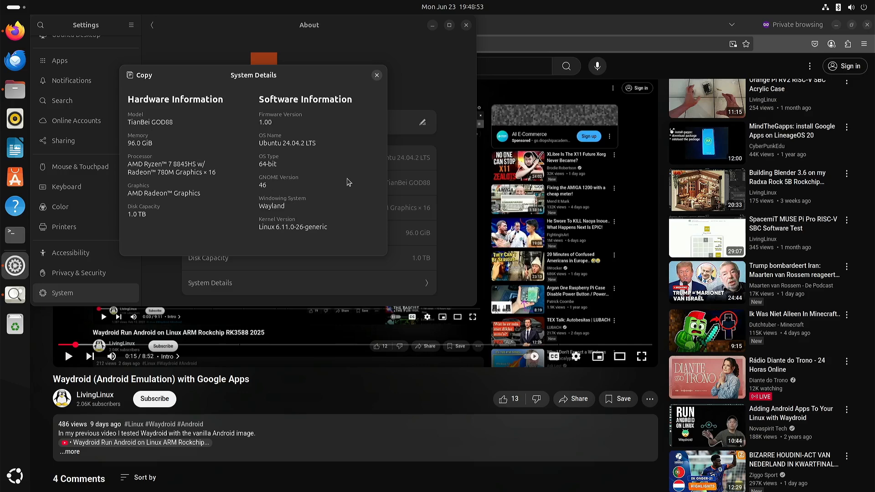
mouse_move(341, 187)
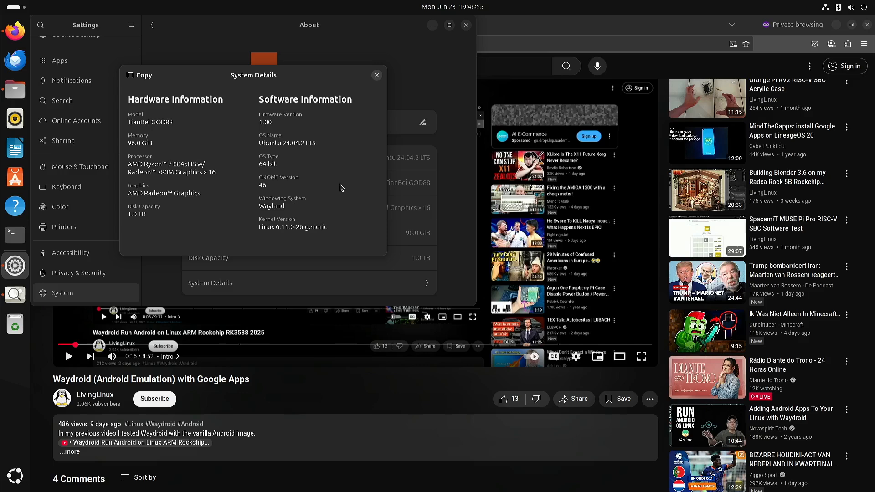
mouse_move(315, 181)
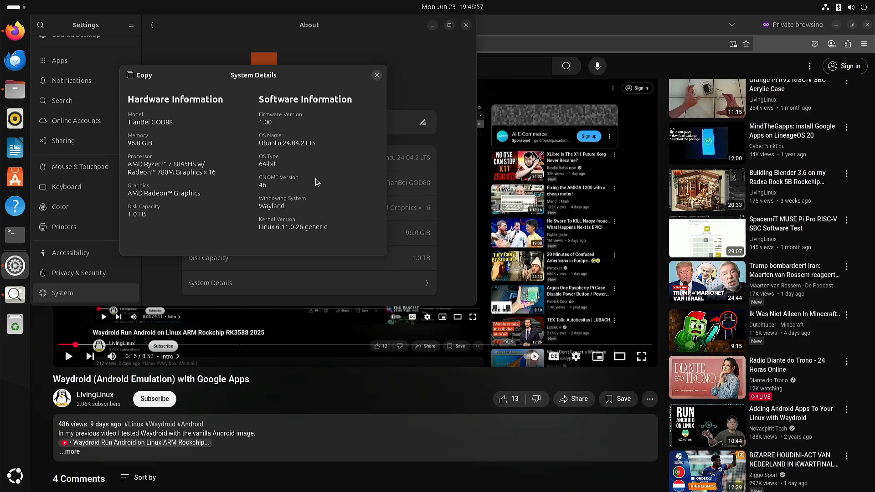
mouse_move(357, 102)
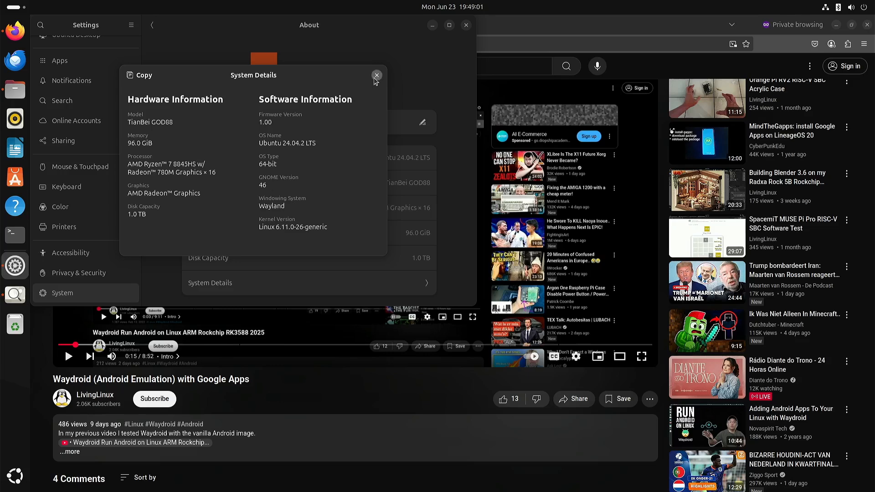
left_click(377, 75)
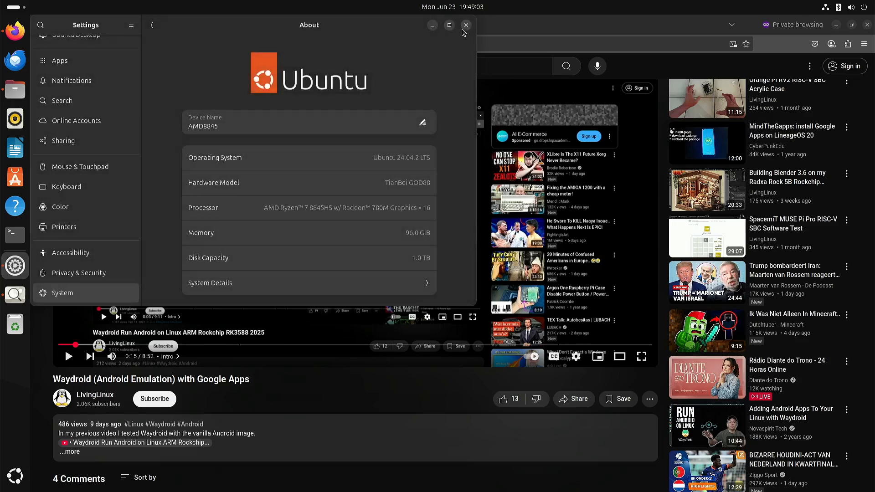
left_click(465, 25)
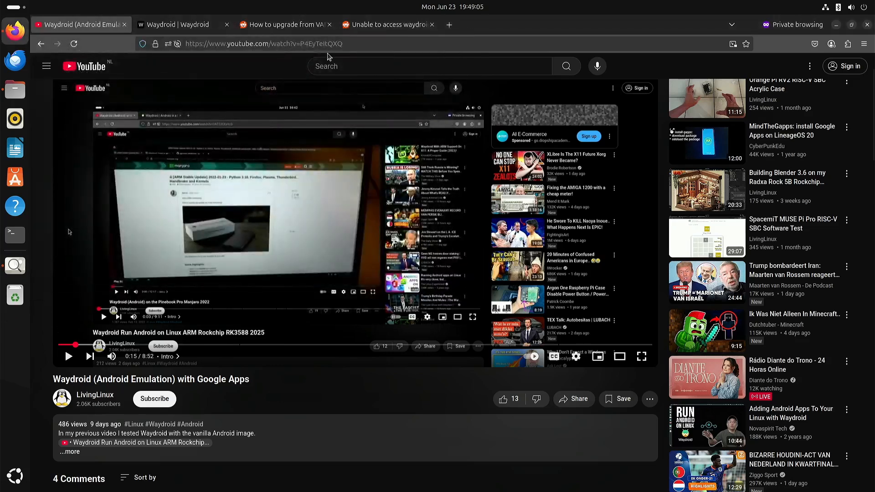
Open the docs' Install Instructions and highlight the Ubuntu/Debian waydroid install command.
left_click(174, 25)
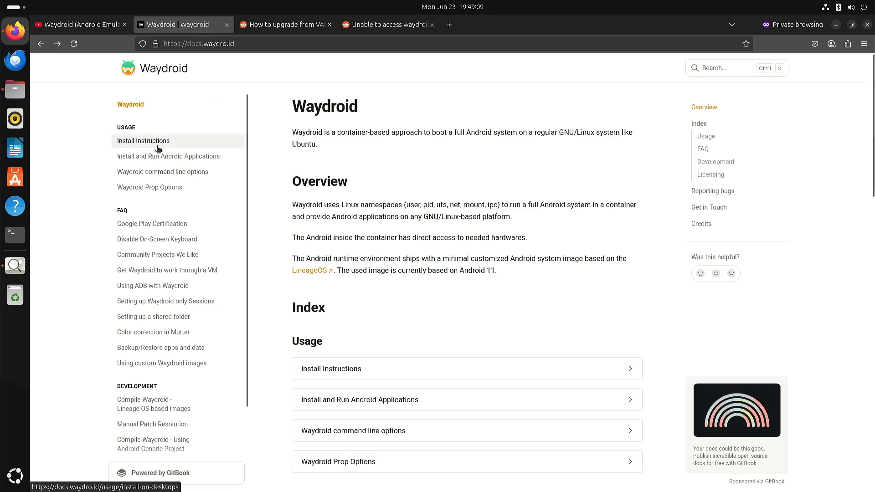
left_click(143, 140)
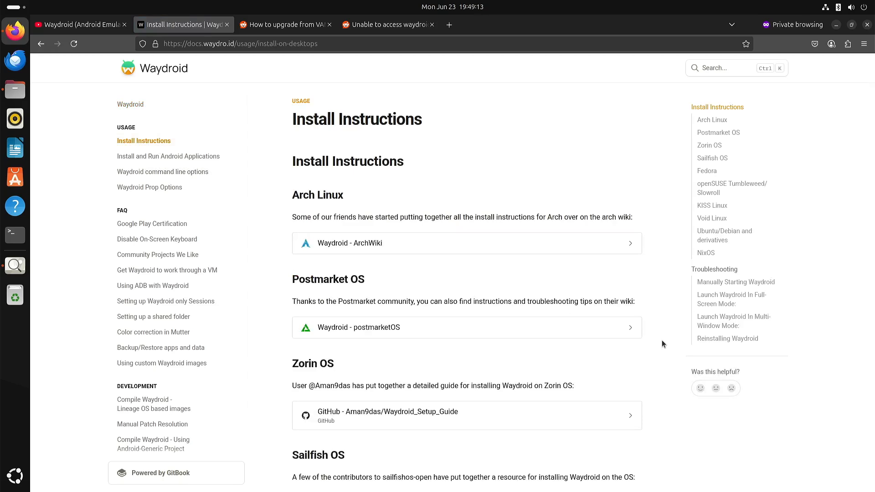
scroll("down", 3)
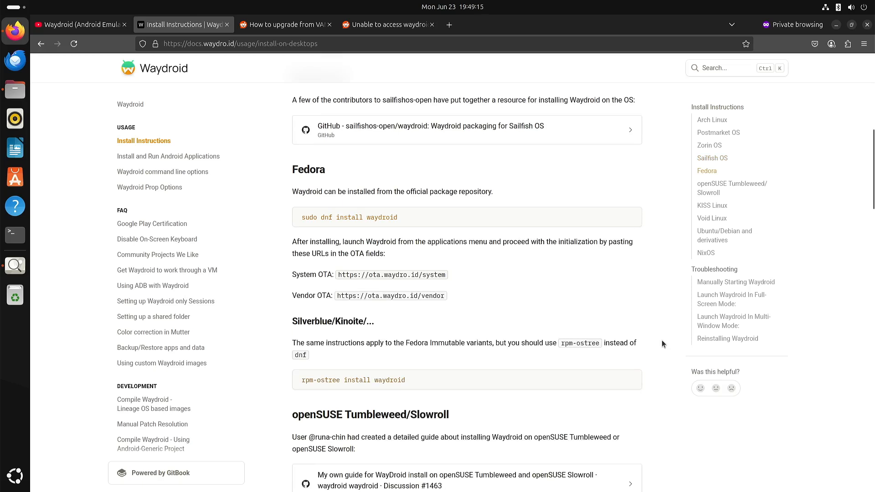
scroll("down", 3)
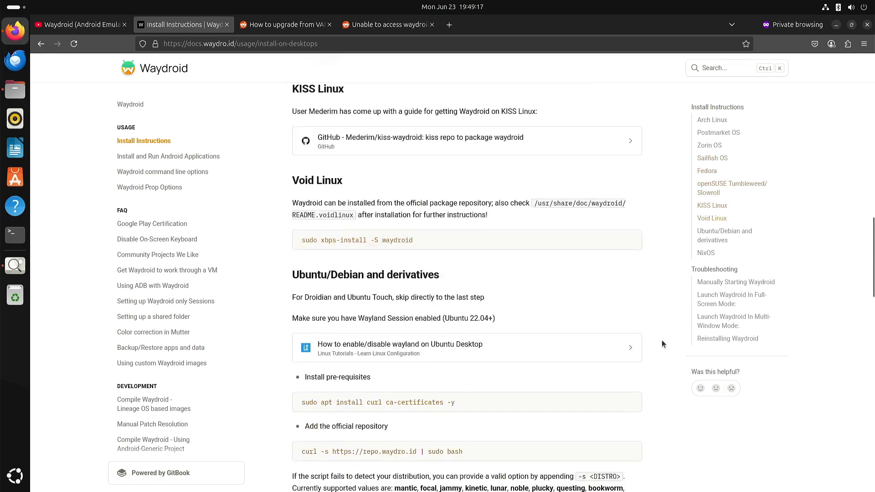
scroll("down", 3)
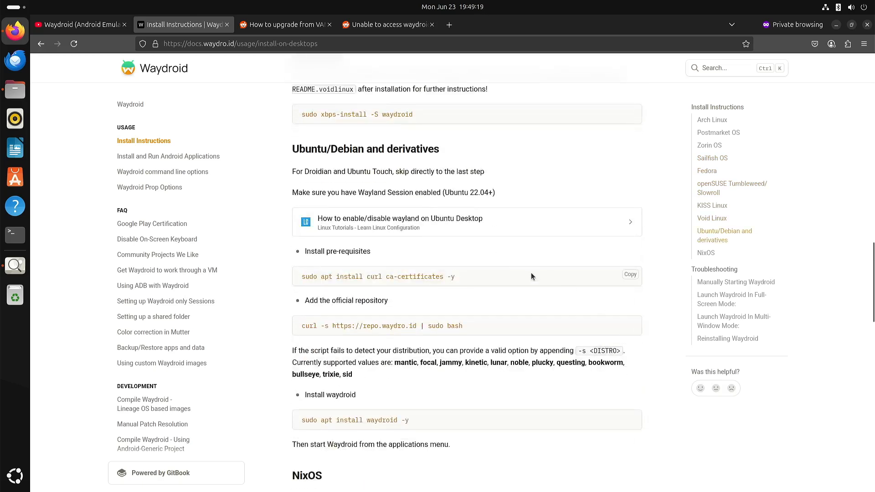
double_click(450, 277)
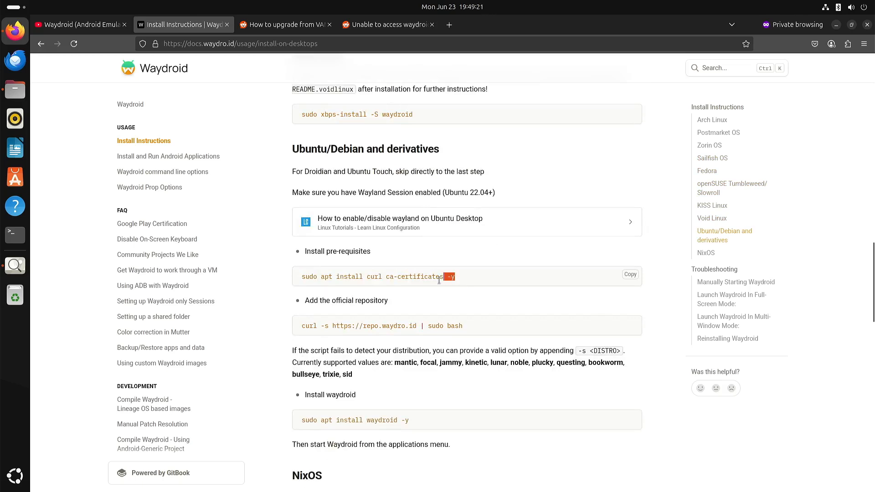
triple_click(377, 276)
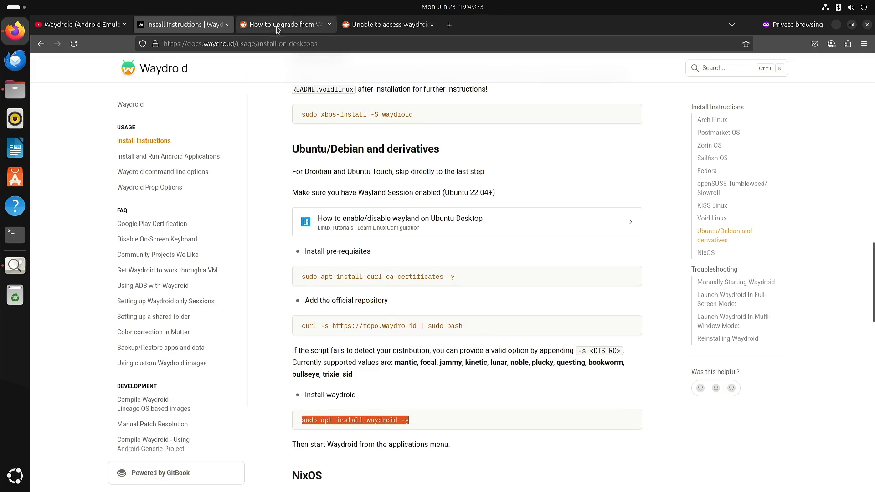
View the VANILLA-to-GAPPS upgrade thread, then the 'Unable to access waydroid shell' thread.
left_click(285, 25)
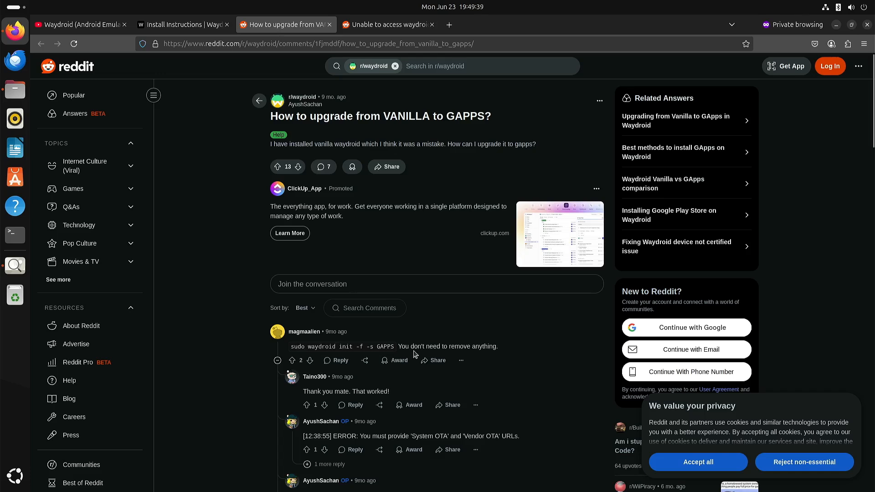
mouse_move(228, 277)
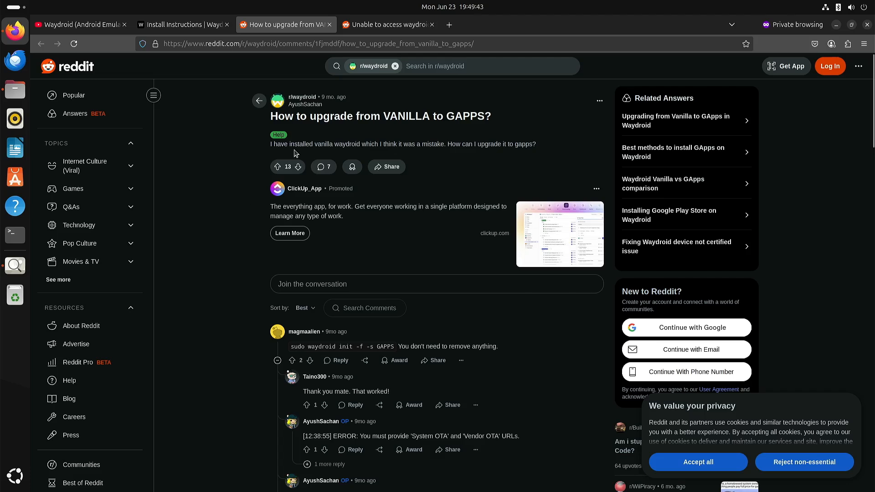
left_click(387, 25)
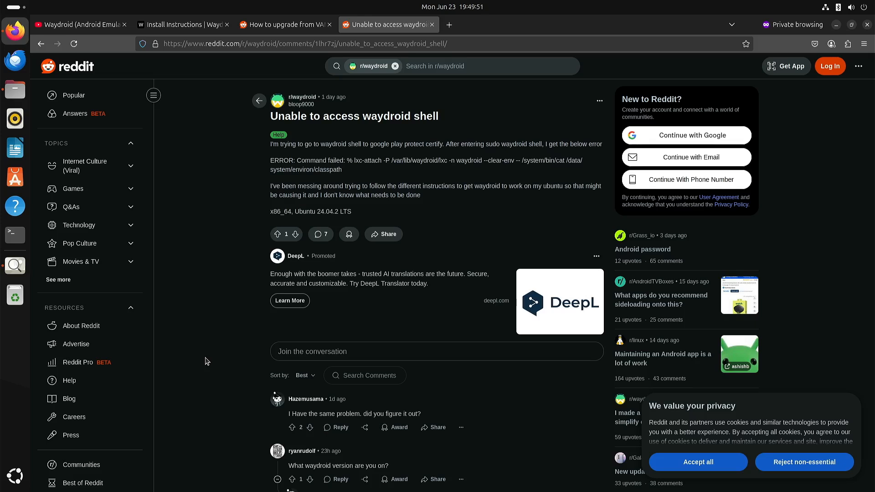
mouse_move(207, 336)
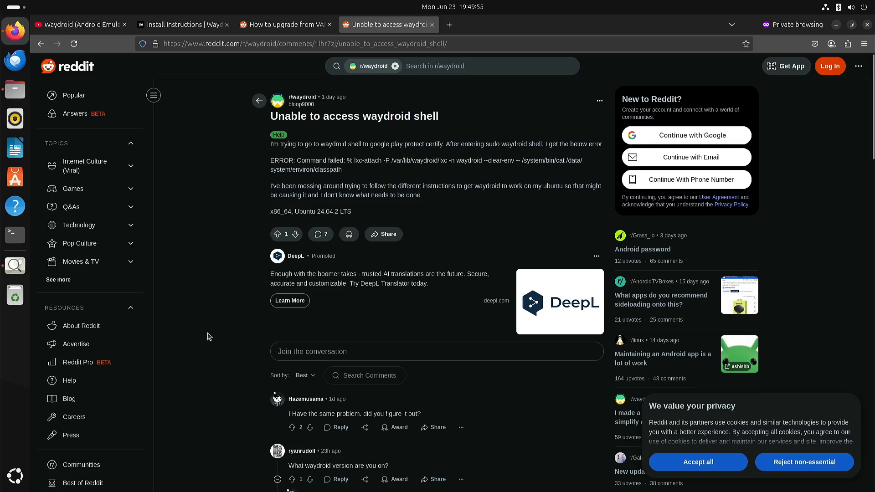
mouse_move(15, 265)
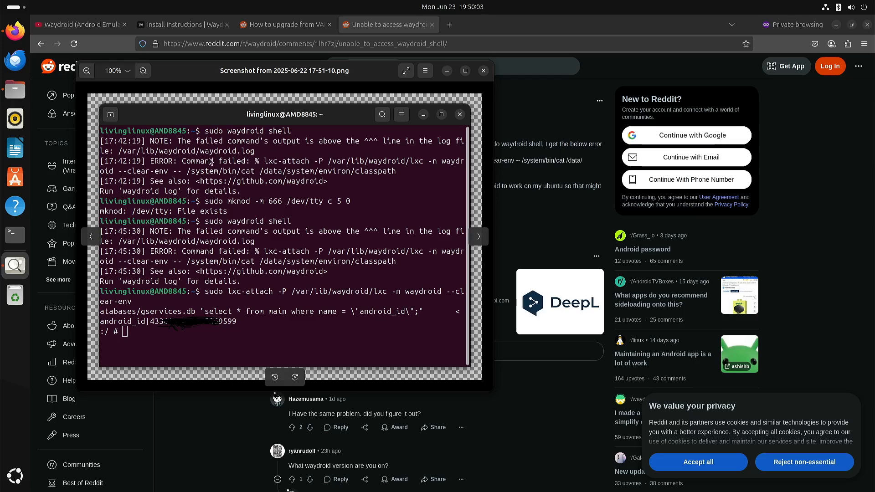
mouse_move(279, 173)
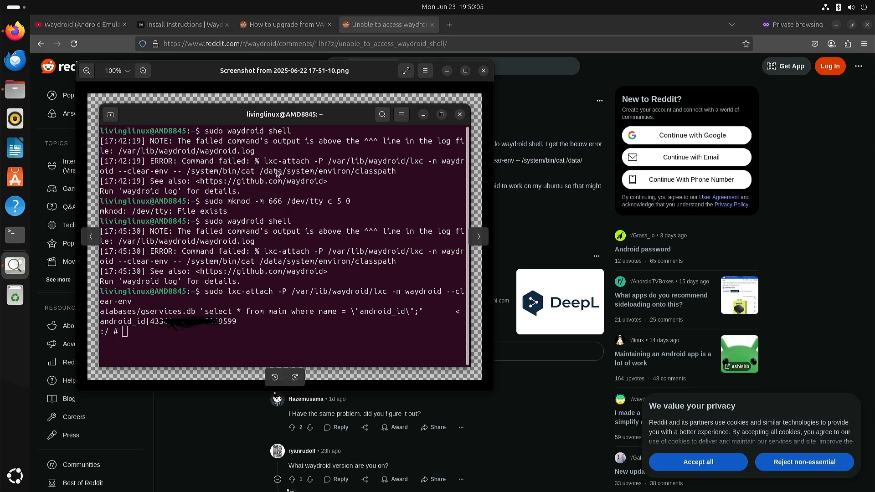
mouse_move(306, 205)
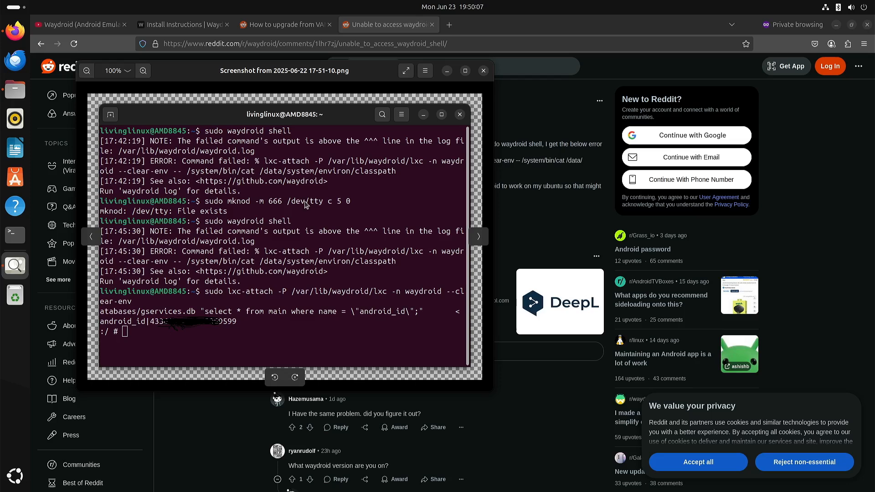
mouse_move(216, 421)
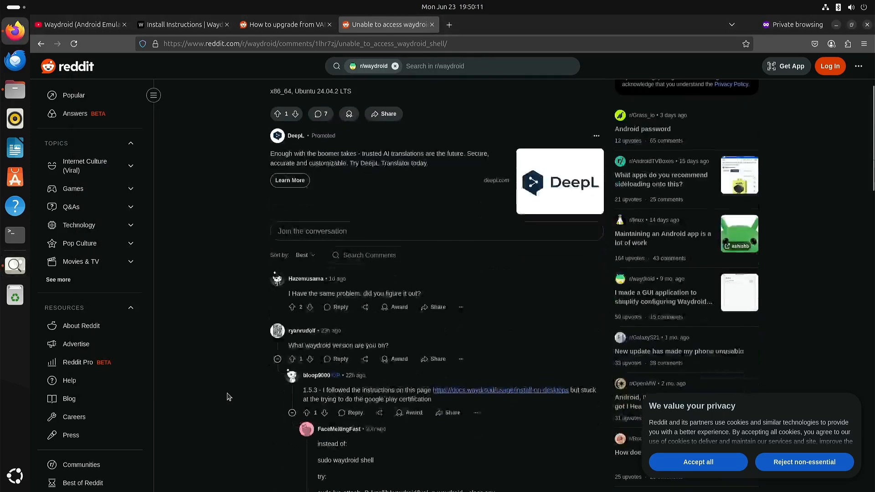
scroll("down", 3)
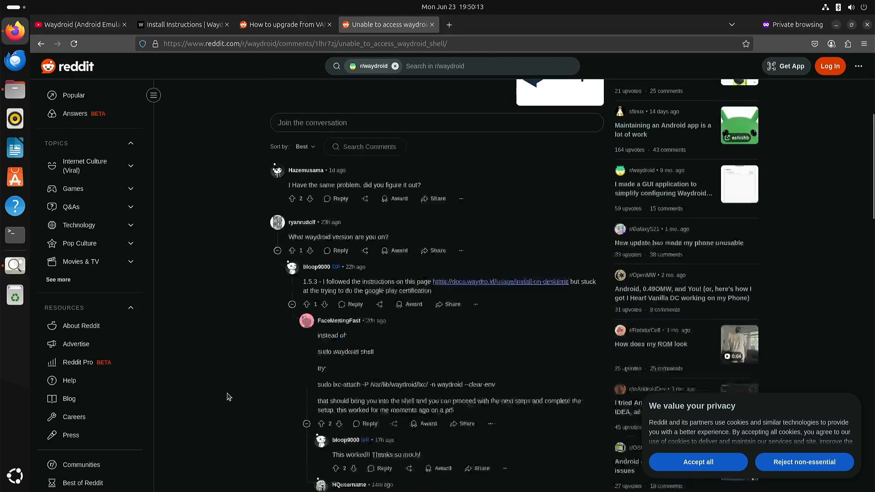
scroll("down", 3)
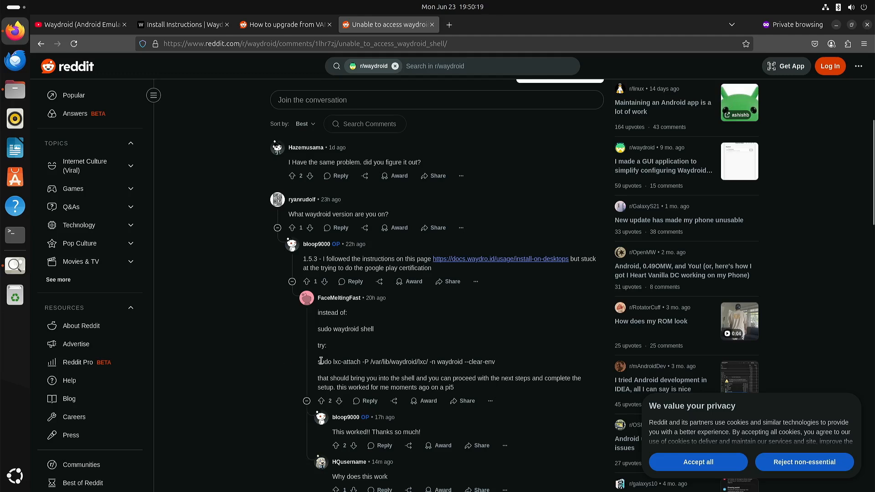
mouse_move(318, 366)
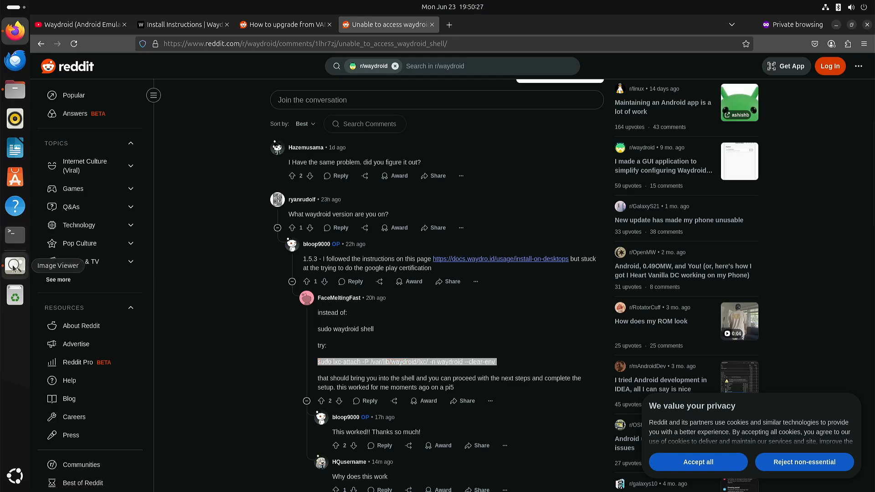
Review the lxc-attach terminal screenshot in Image Viewer, then return to the install instructions.
left_click(15, 265)
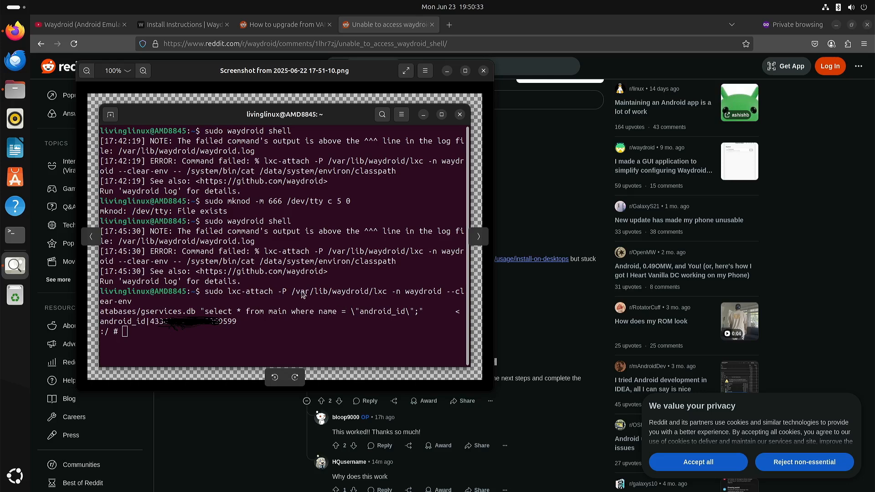
mouse_move(139, 314)
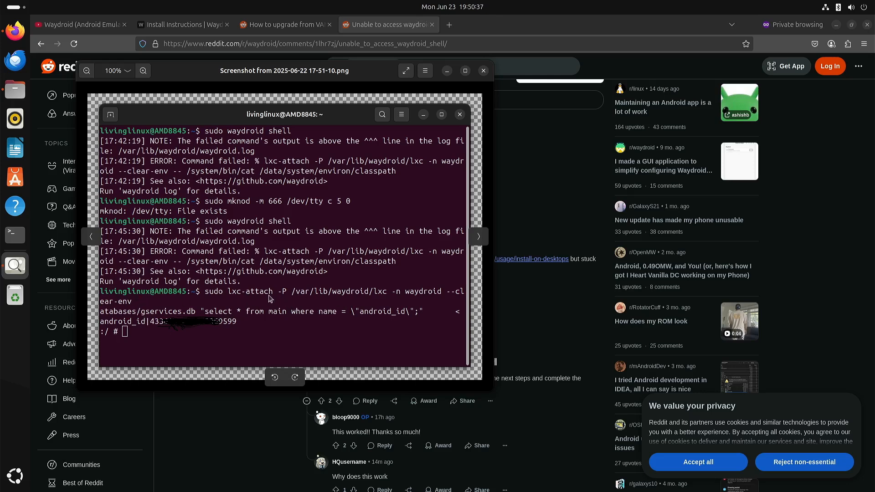
mouse_move(221, 319)
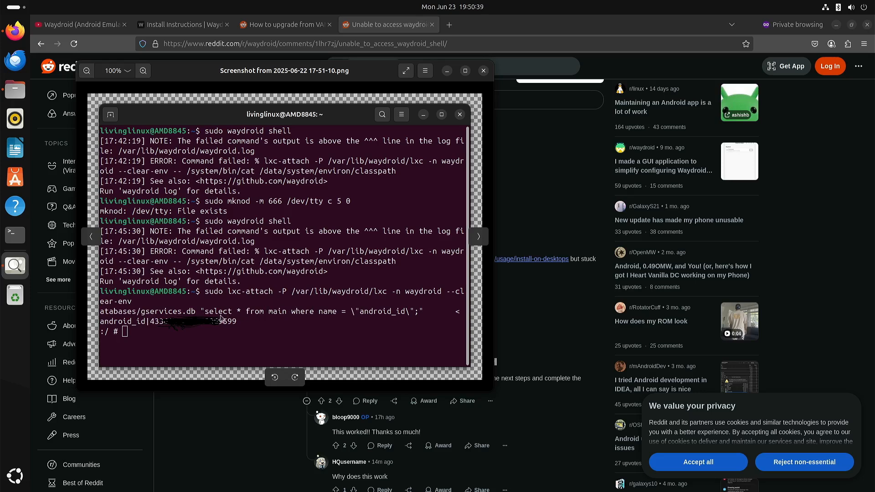
mouse_move(243, 318)
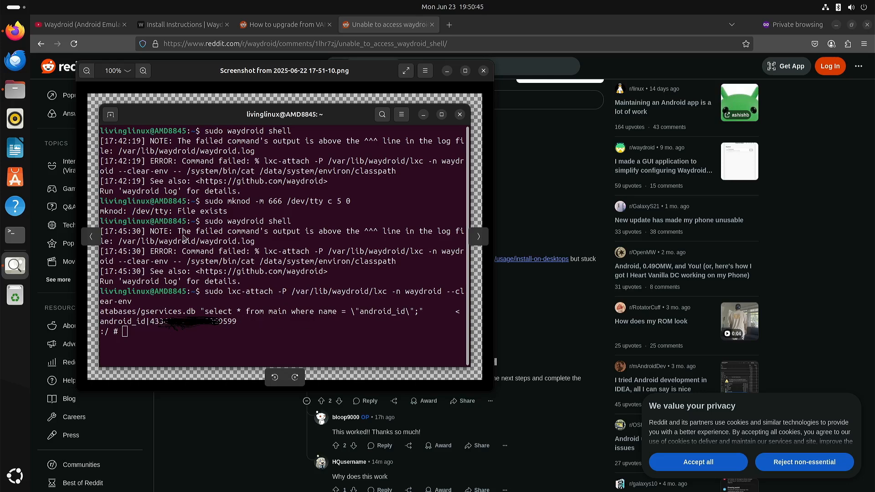
left_click(182, 24)
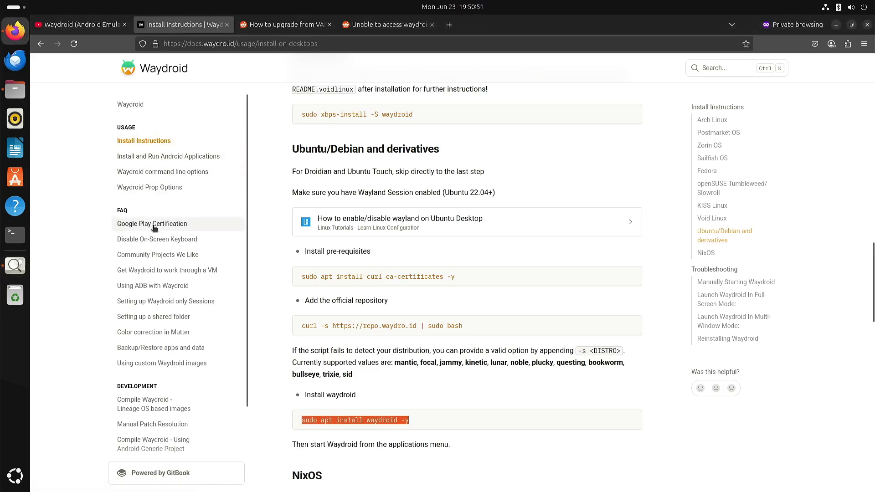
Open the Google Play Certification page from the Waydroid docs sidebar.
left_click(151, 224)
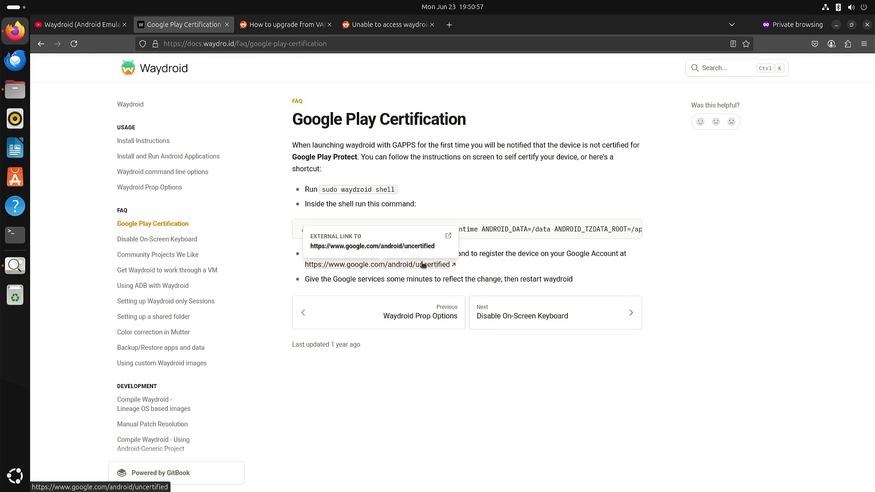
mouse_move(423, 264)
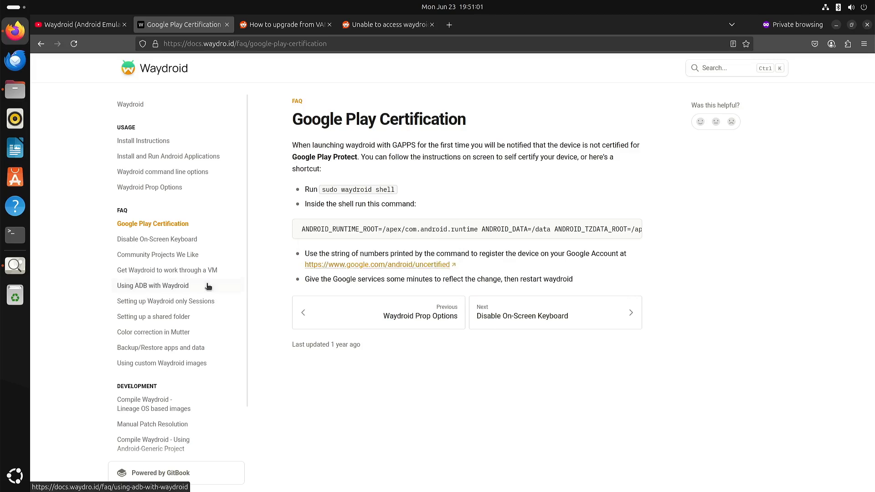
mouse_move(15, 475)
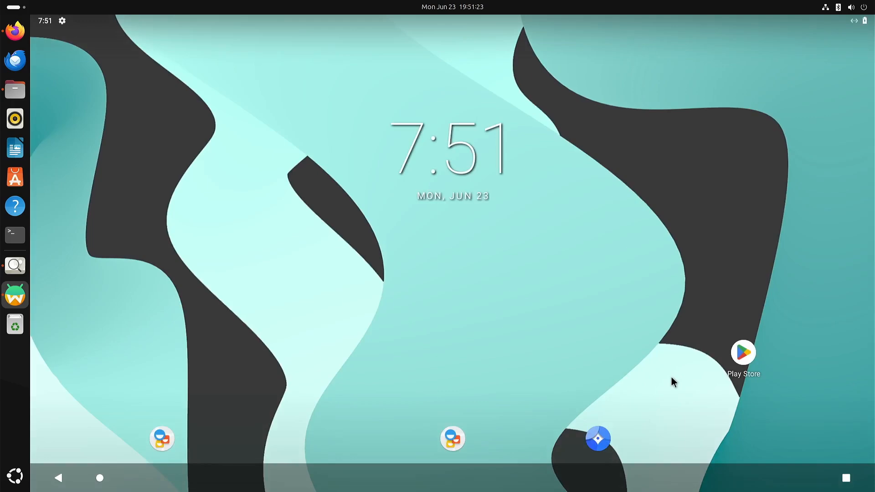
mouse_move(602, 318)
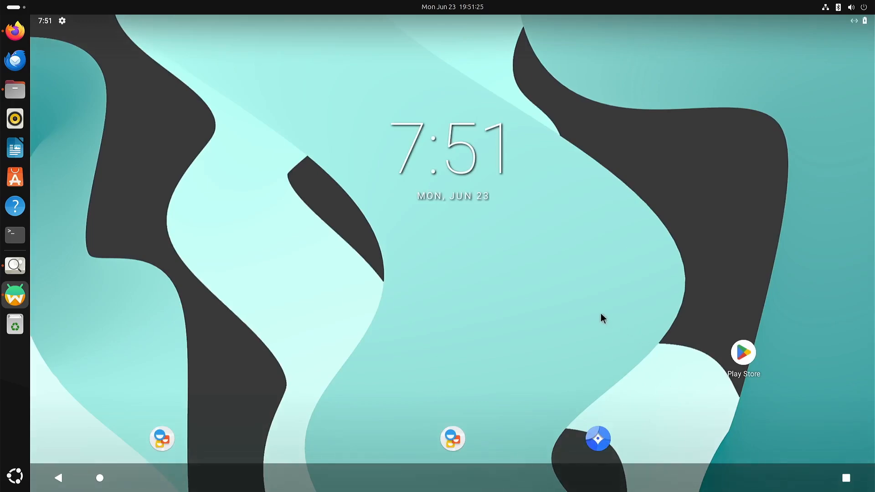
mouse_move(584, 330)
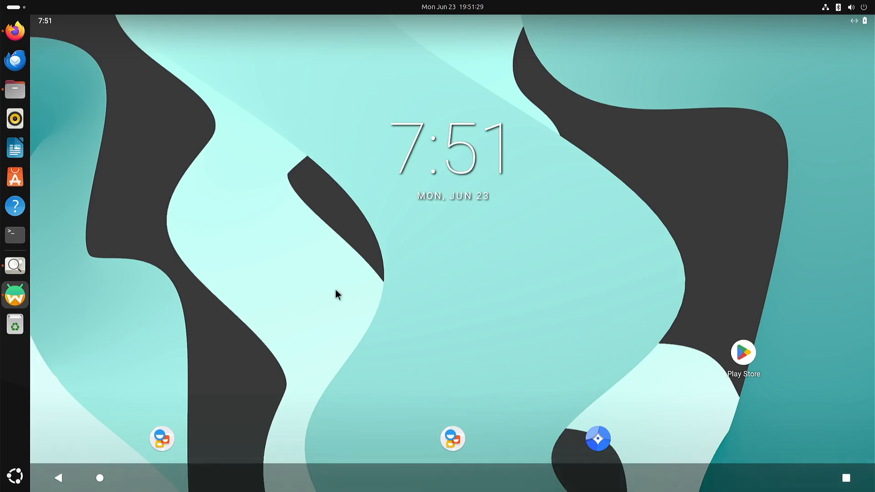
mouse_move(755, 471)
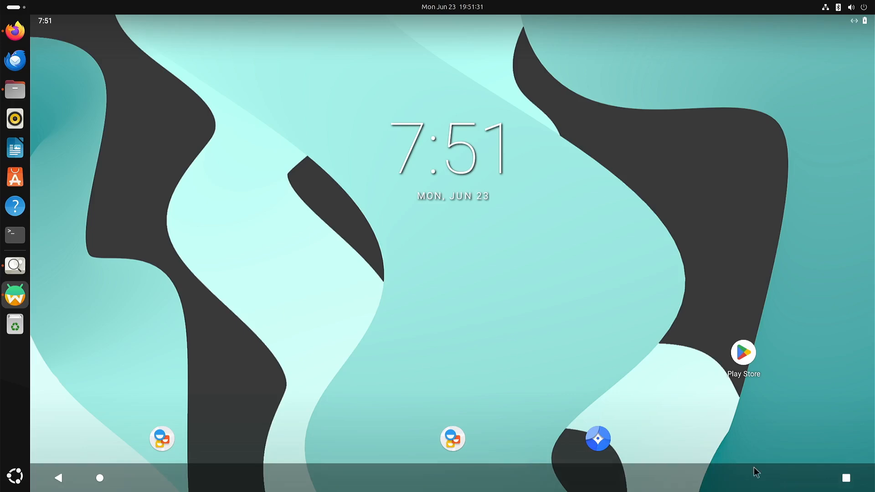
Launch Waydroid from the dock and wait for the Android home screen.
left_click(844, 477)
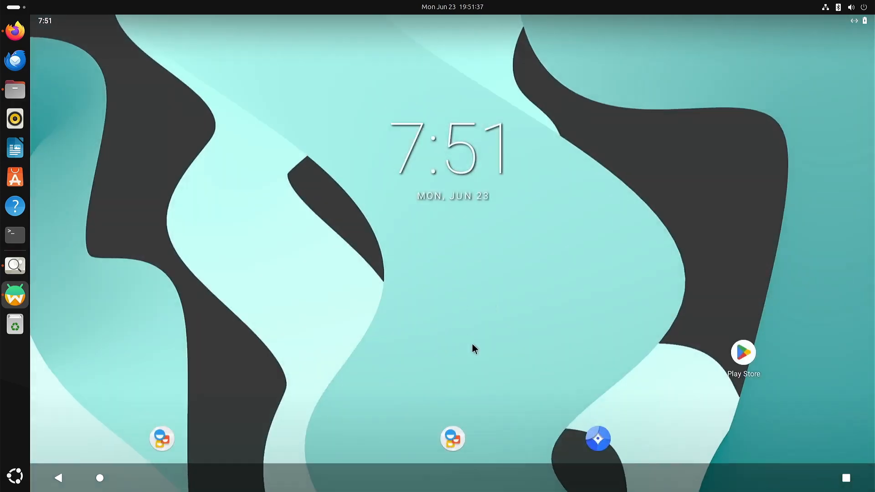
mouse_move(621, 313)
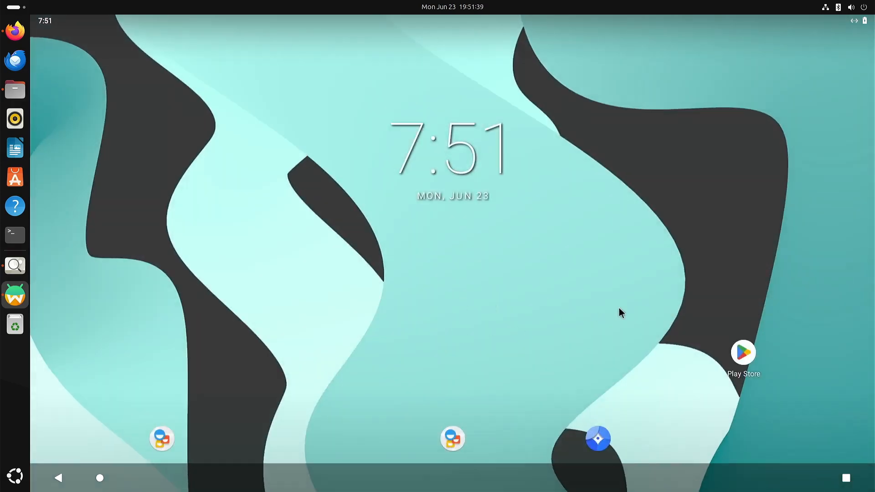
mouse_move(784, 301)
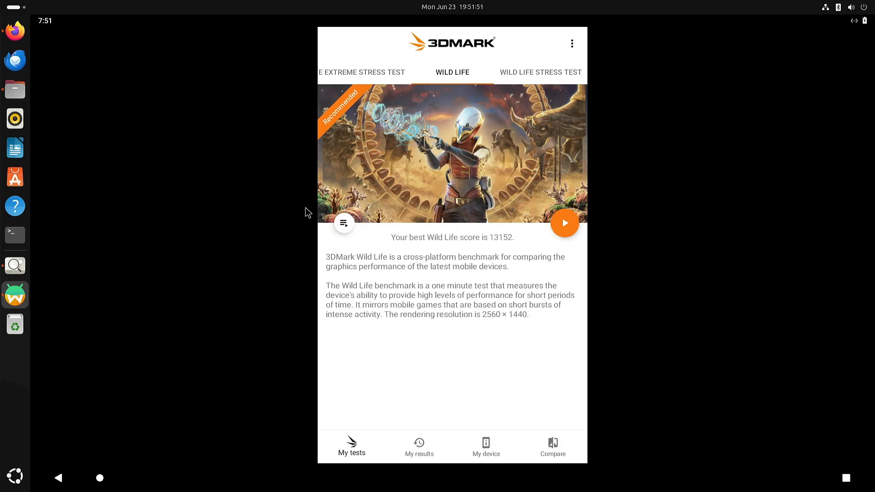
mouse_move(497, 226)
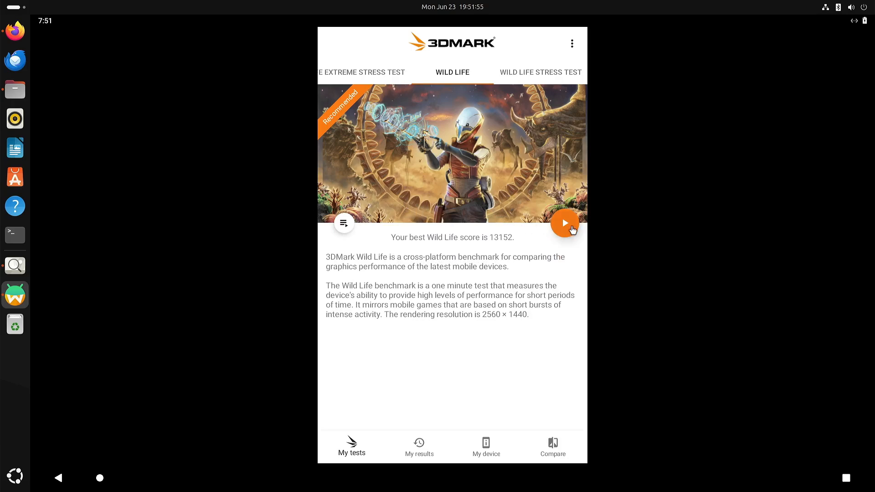
Run the 3DMark Wild Life benchmark with the orange play button.
left_click(565, 224)
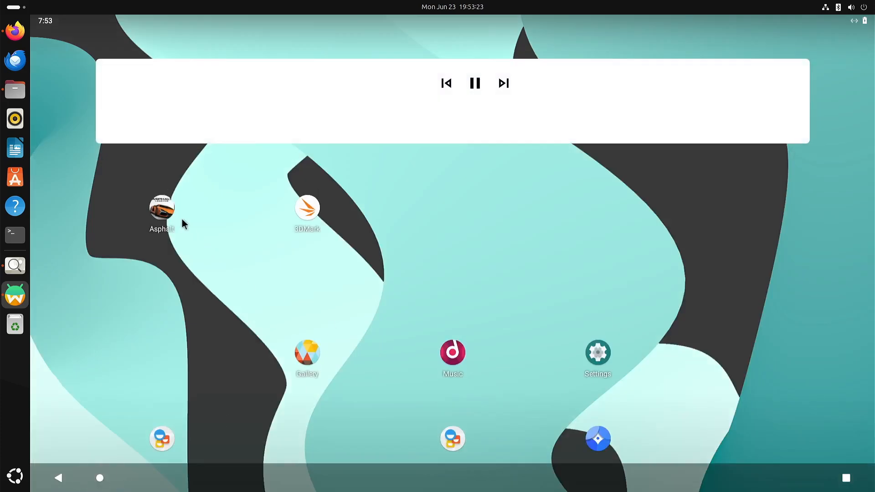
Launch Asphalt from the Waydroid home screen and start a career race.
left_click(161, 208)
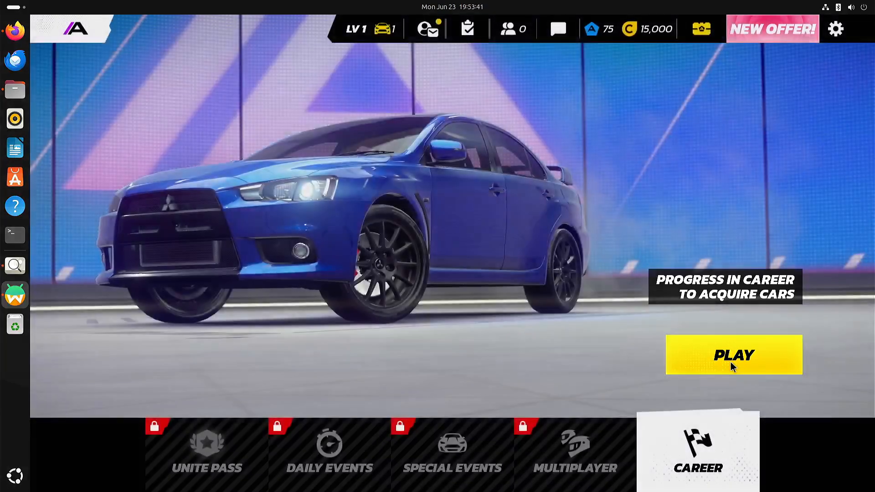
left_click(733, 354)
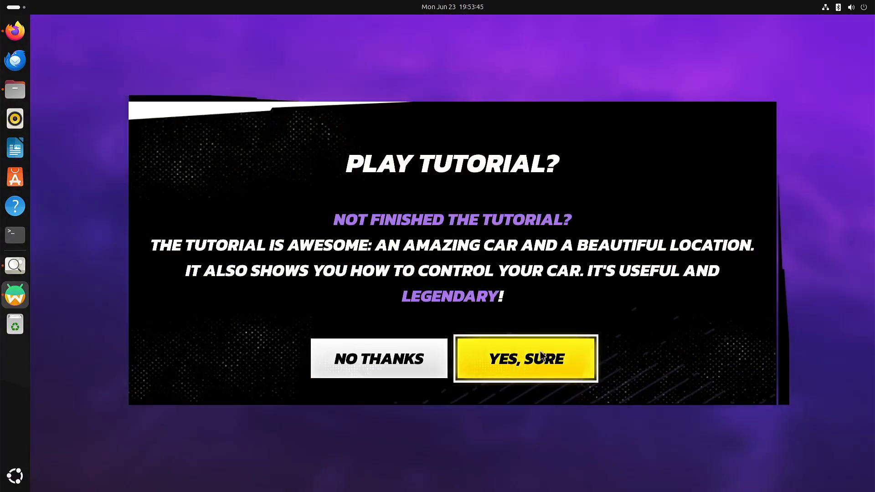
Accept the tutorial race and drift the car as instructed.
left_click(525, 358)
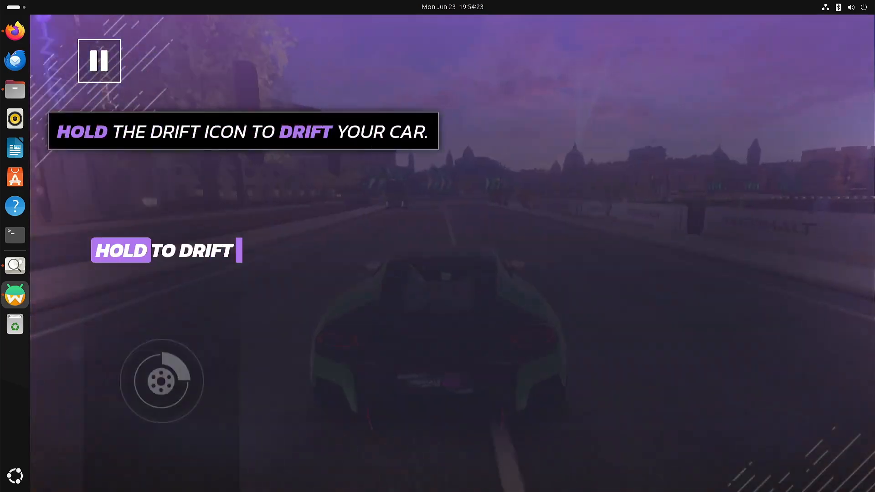
left_click(162, 381)
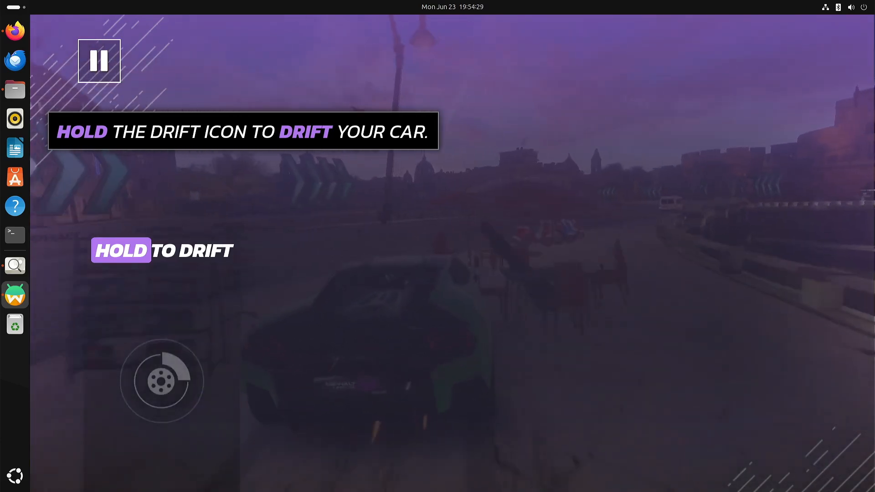
left_click(162, 381)
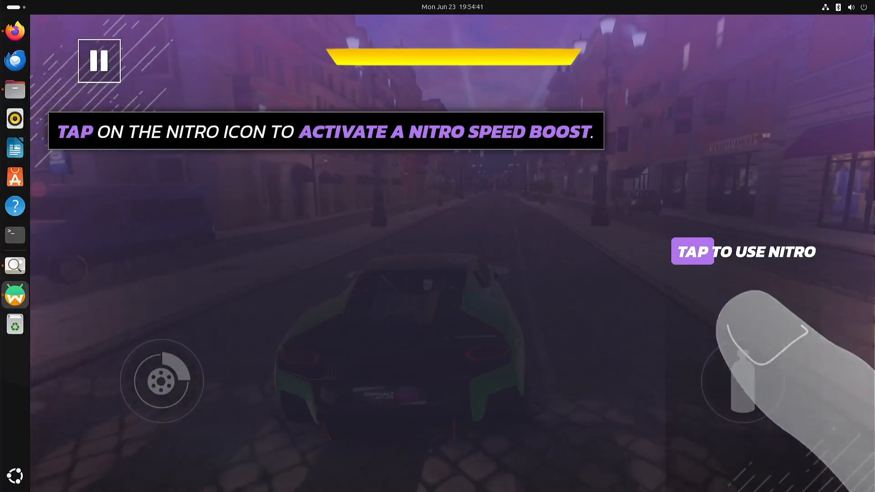
Fire the nitro boost and take the blue path at the fork.
left_click(742, 380)
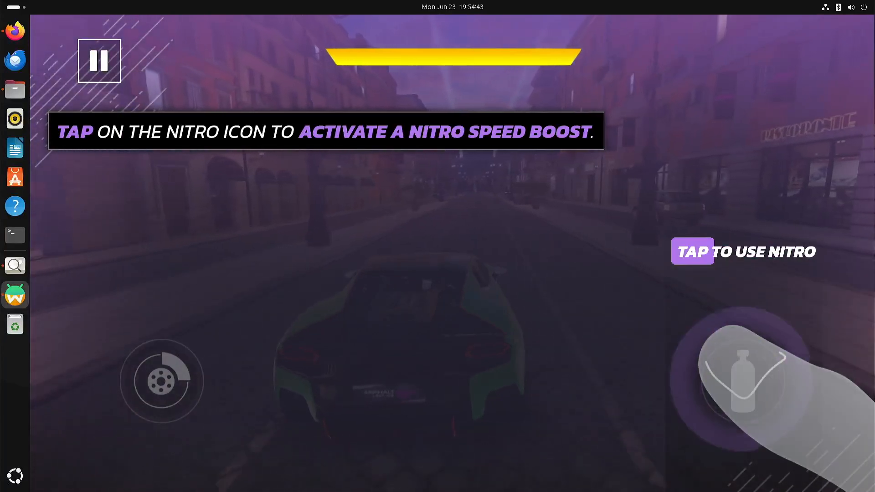
left_click(741, 378)
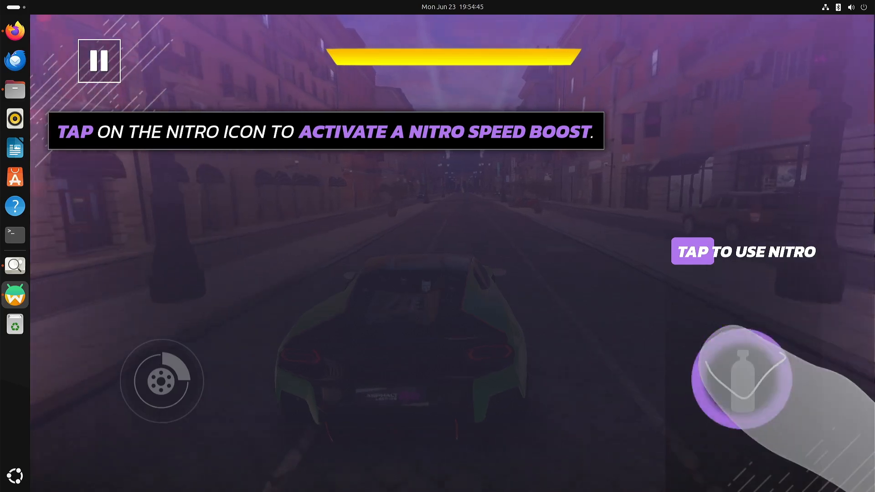
left_click(742, 380)
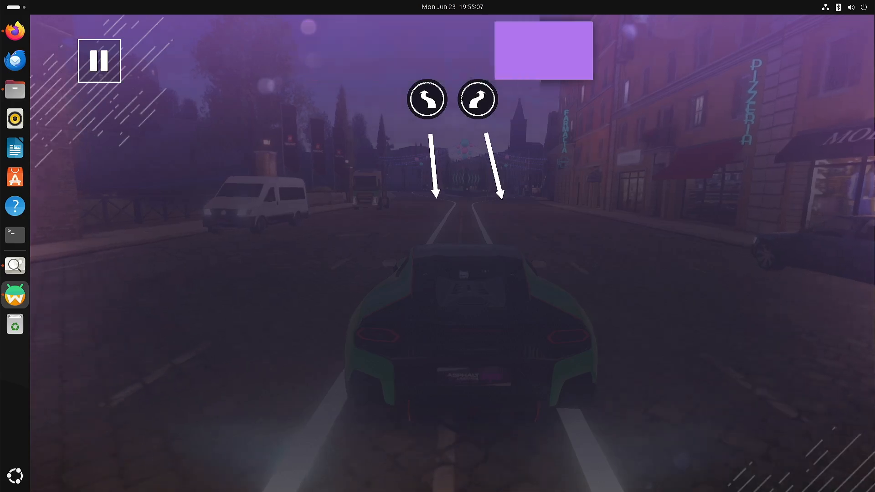
left_click(426, 98)
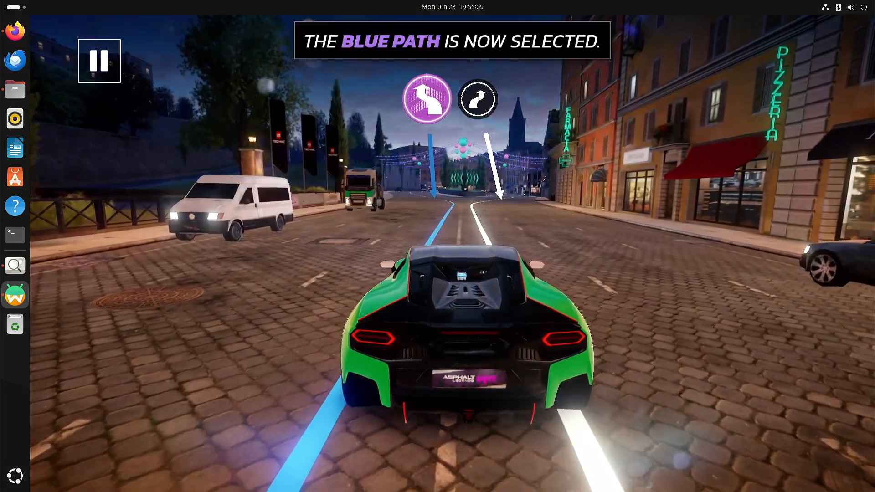